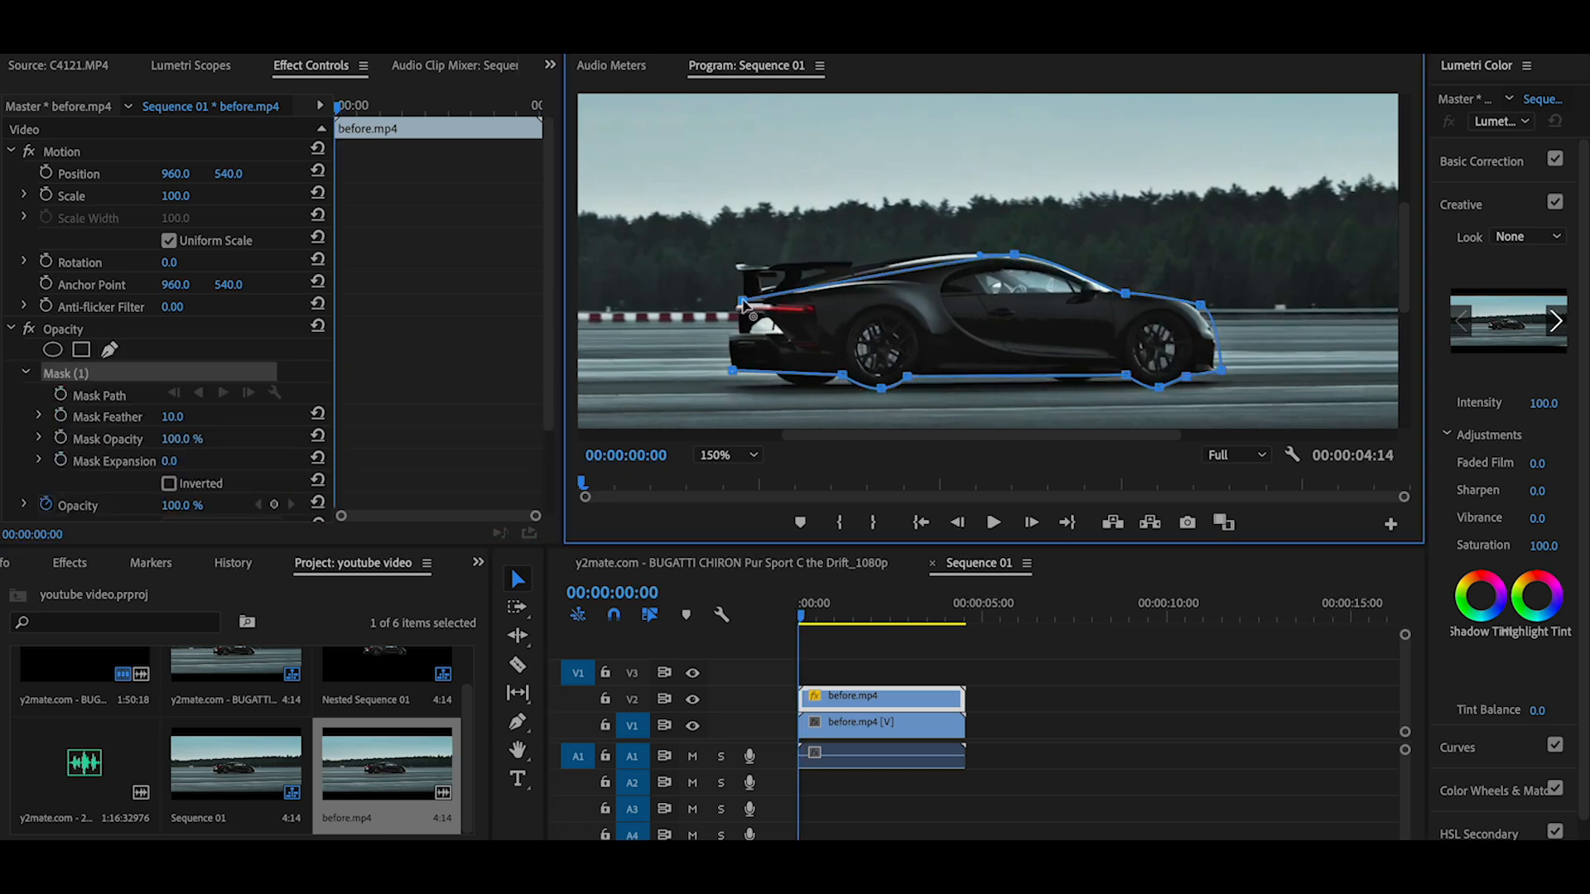
Step: Adjust the pen mask points so the mask traces the car's outline closely
left_click(222, 393)
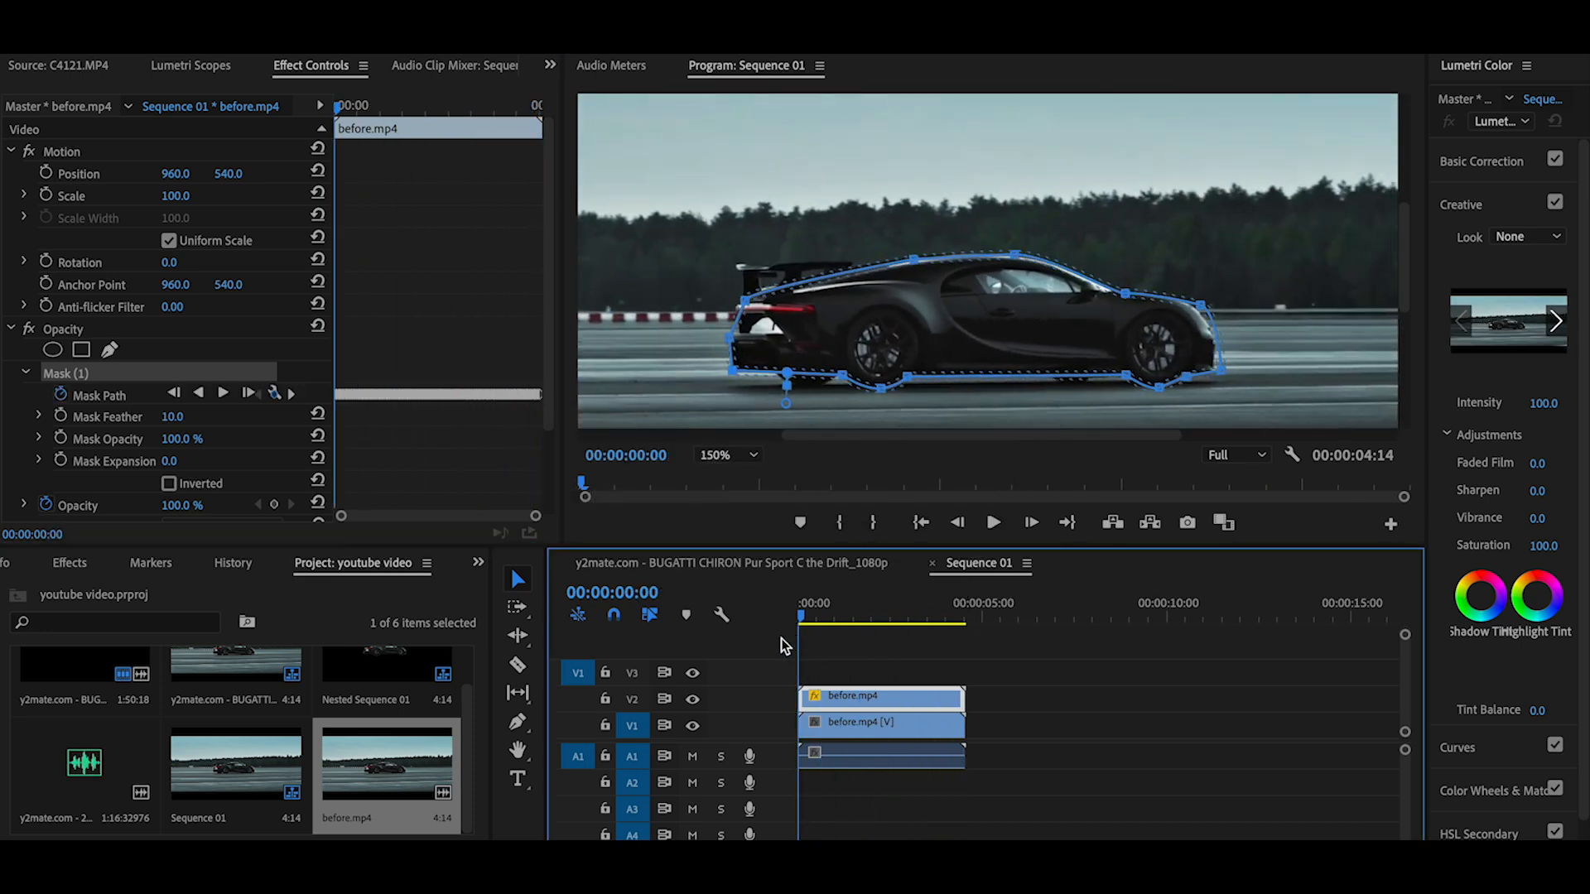
Step: Nest the masked car clip and Alt-drag a duplicate of the nested sequence onto V3
right_click(881, 722)
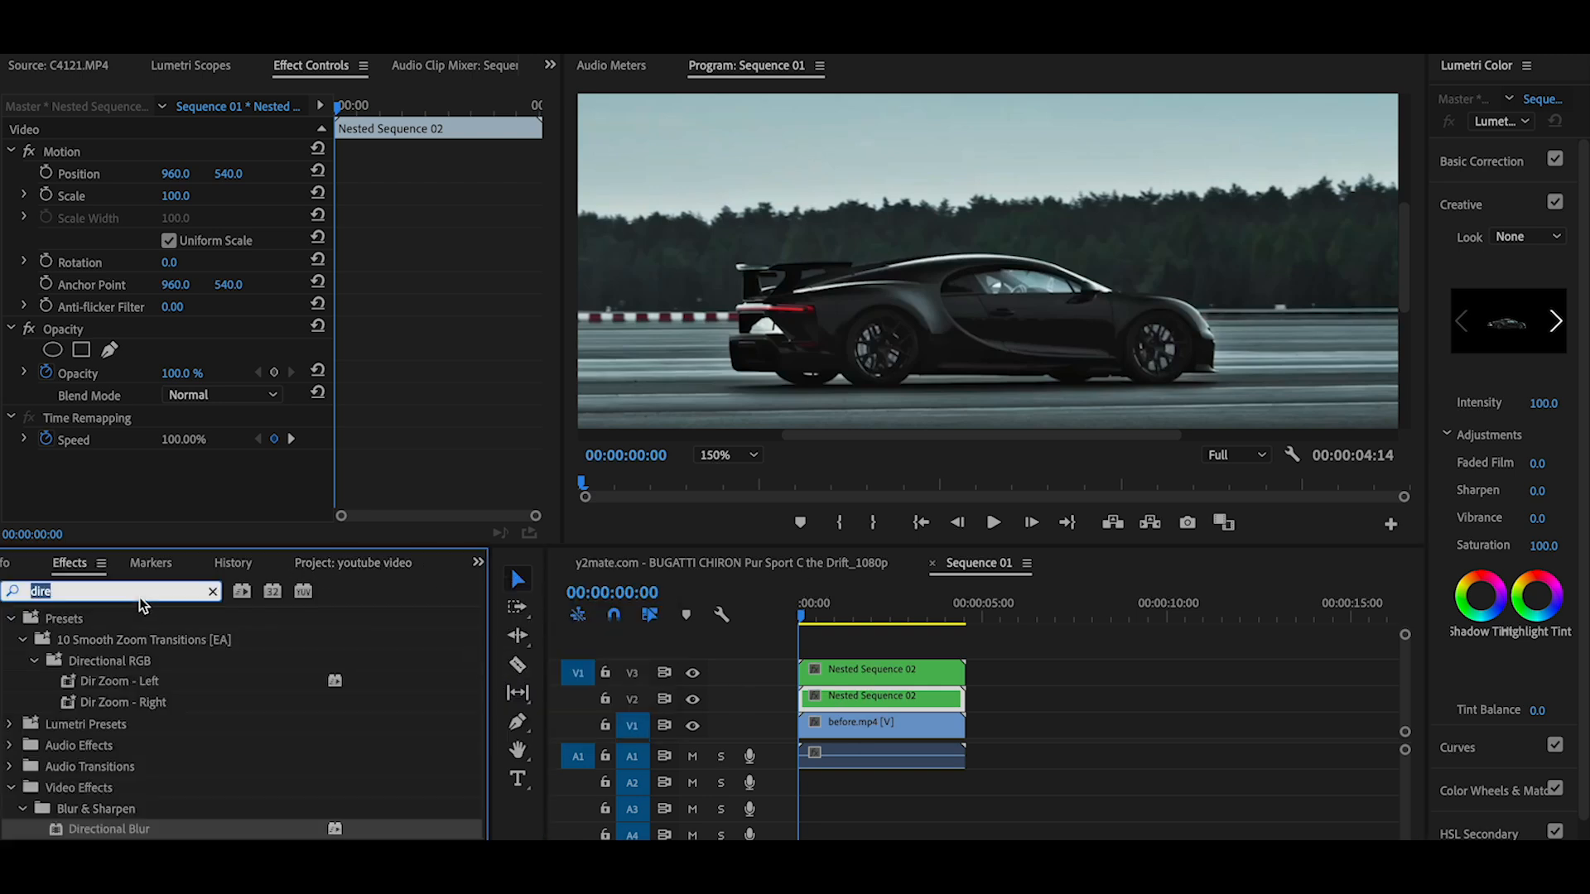
Step: Apply Offset to the nested car, keyframe Shift Center To, then search 'direct' for Directional Blur
type("offse")
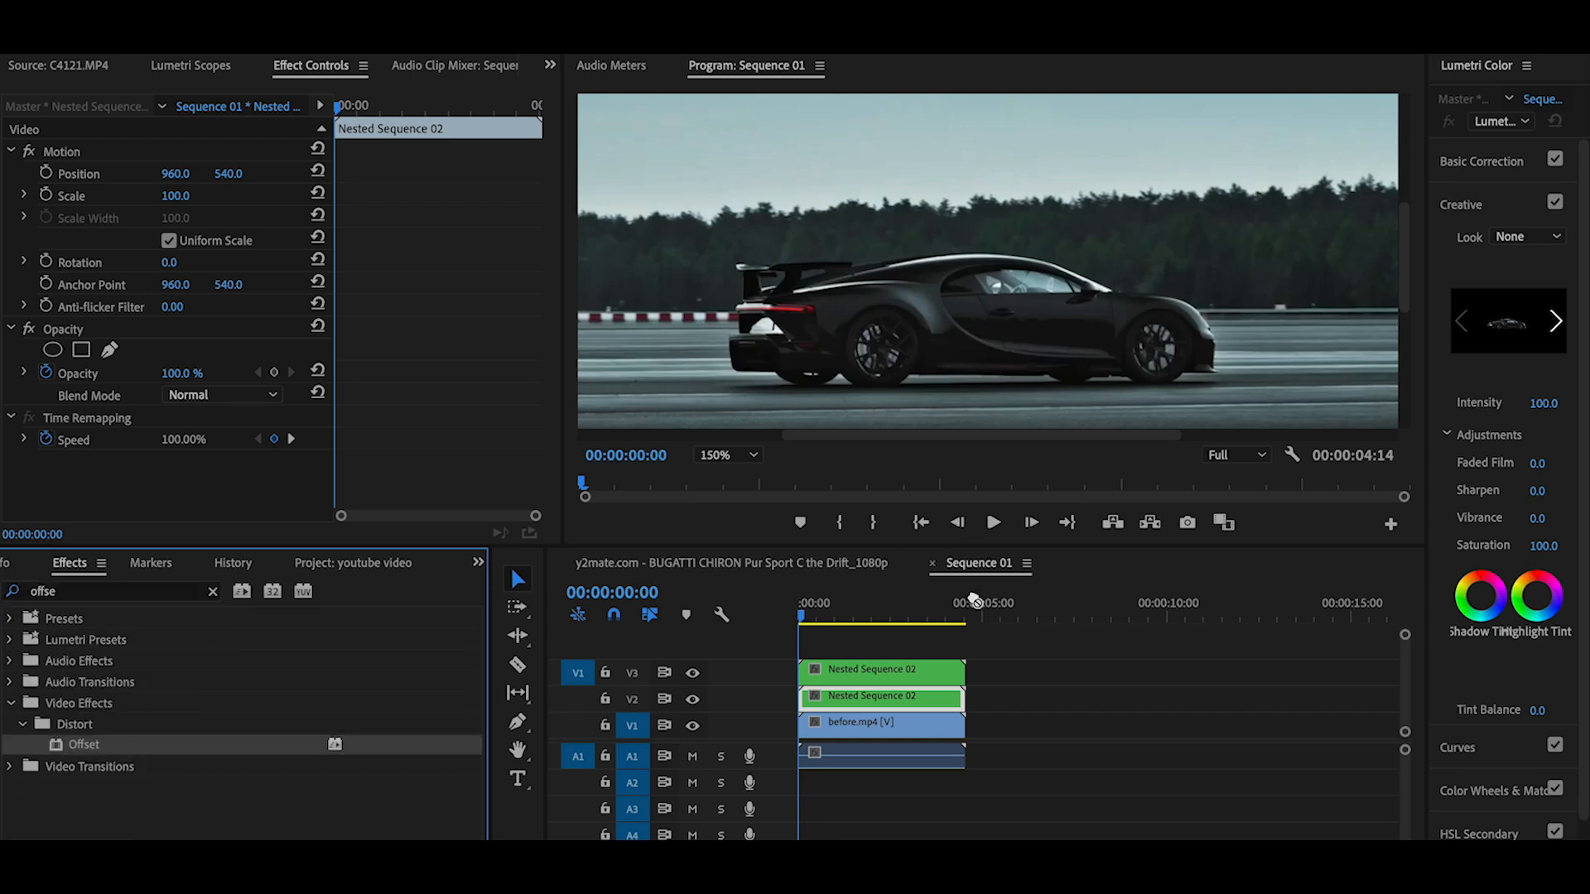
scroll("down", 3)
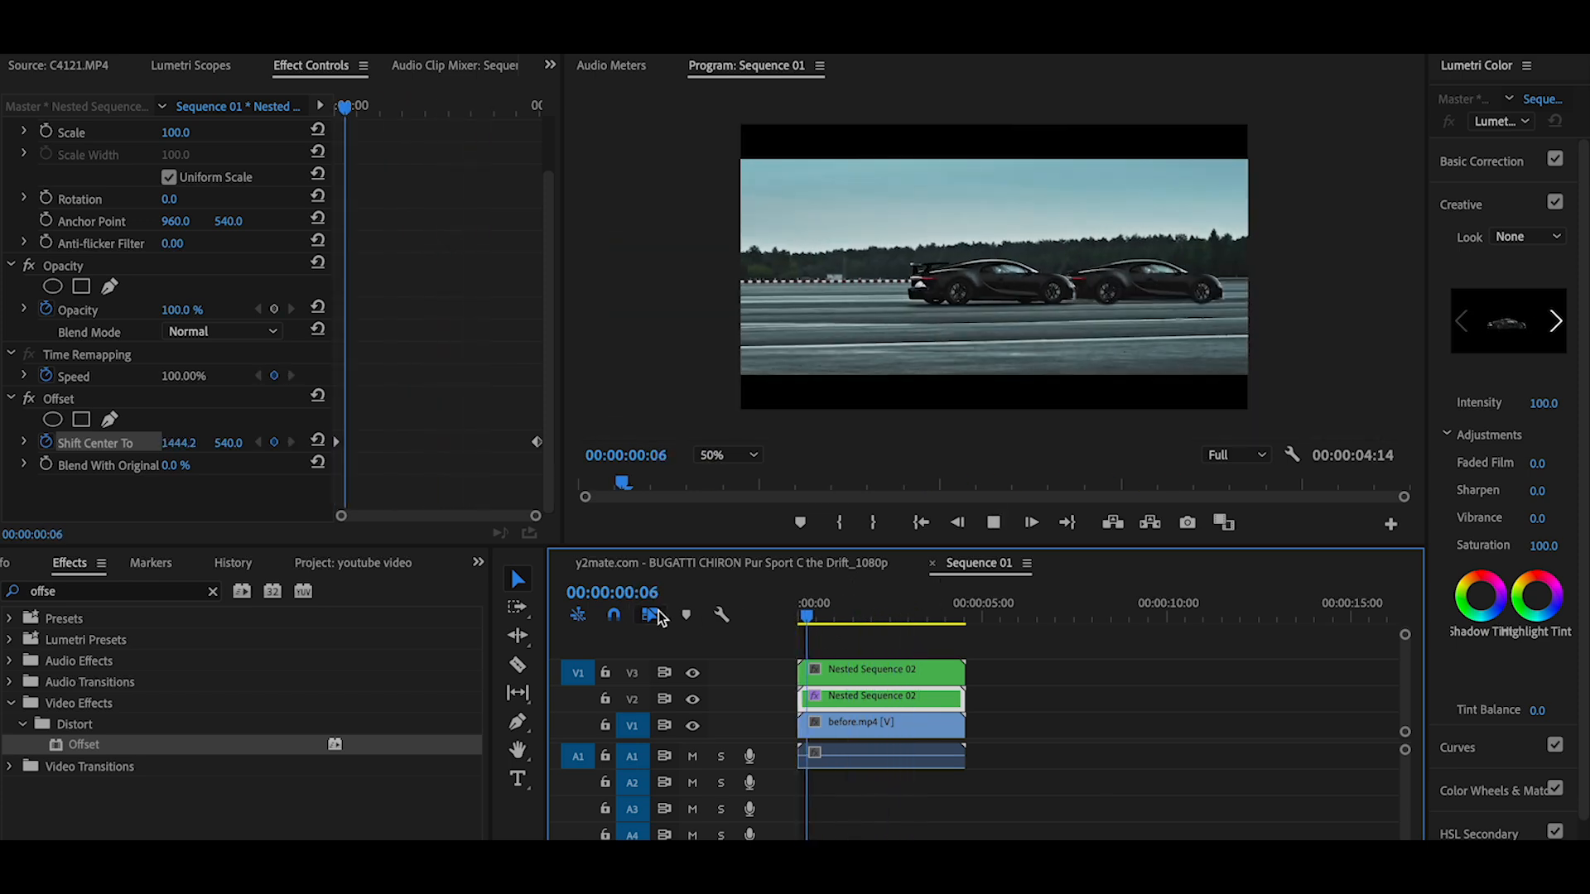
left_click(880, 615)
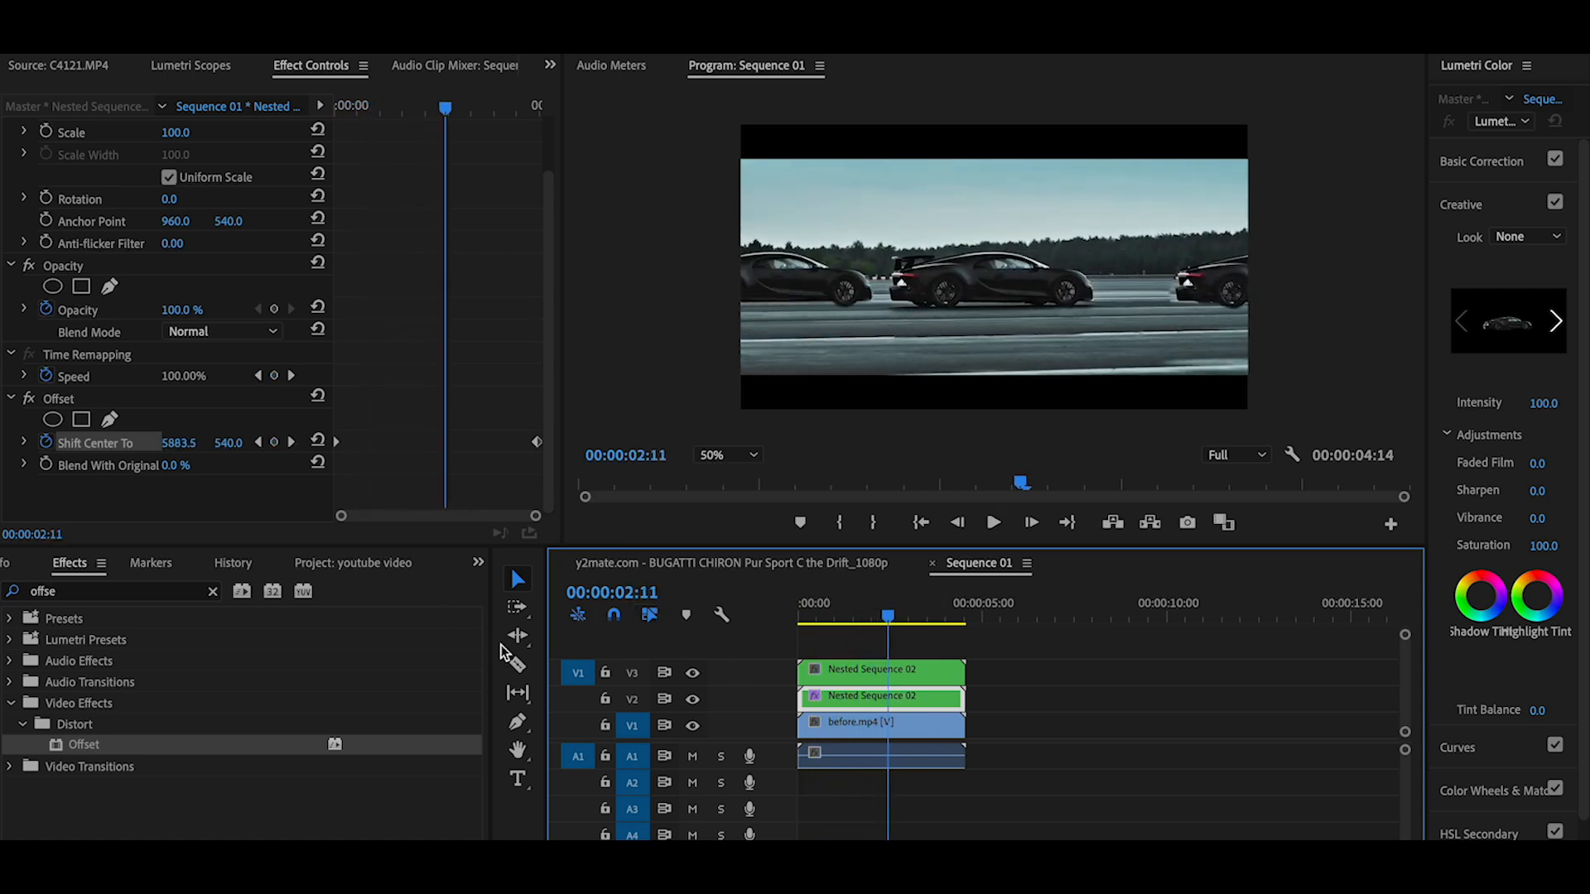
left_click(478, 563)
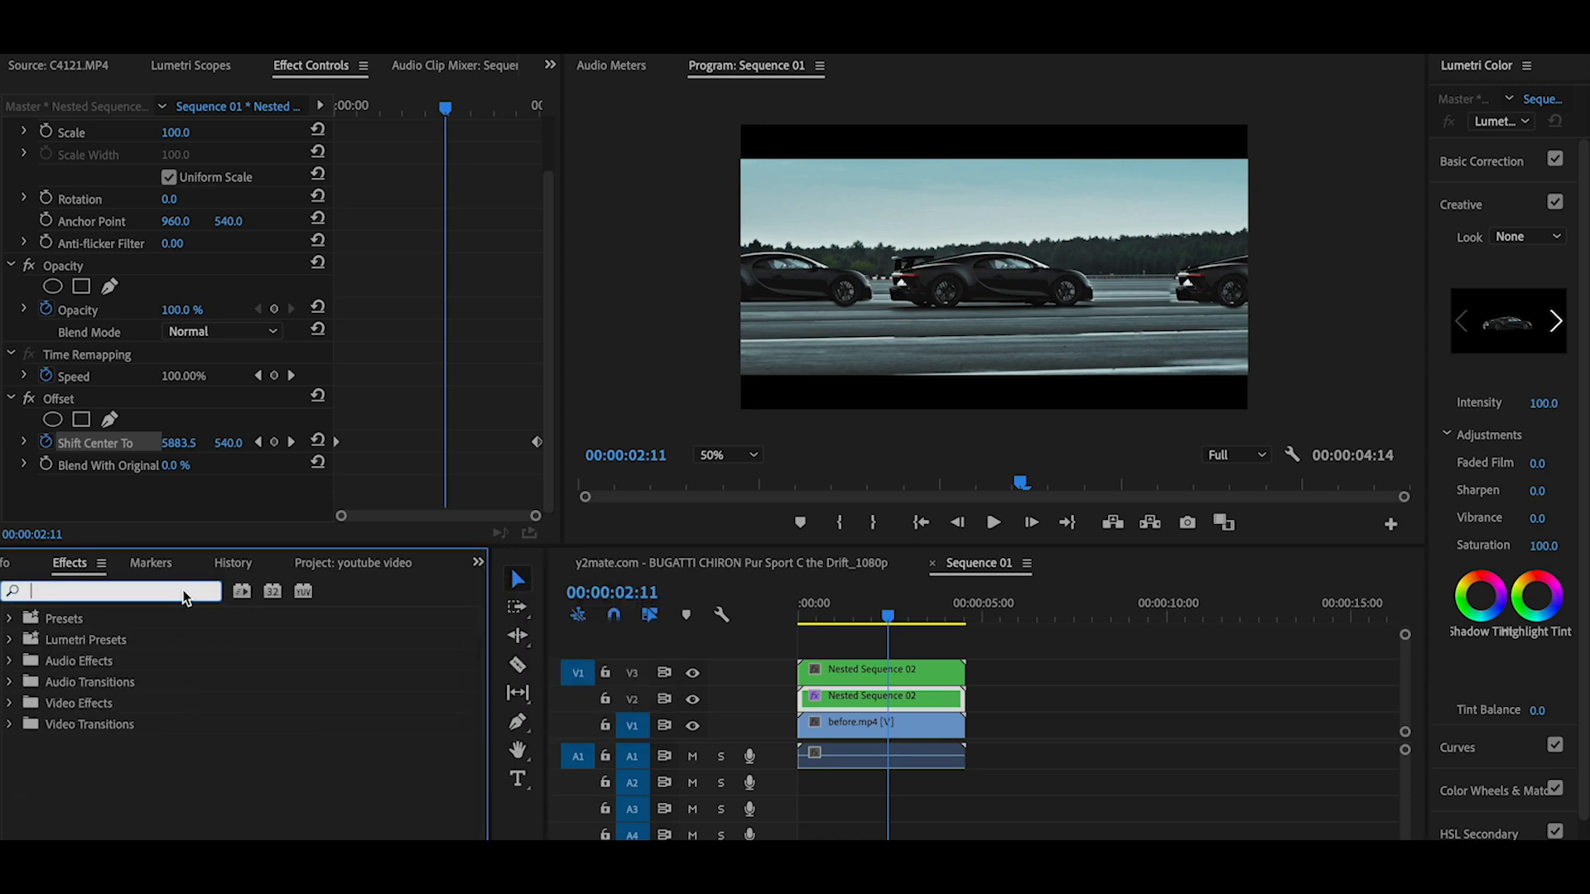
type("direct")
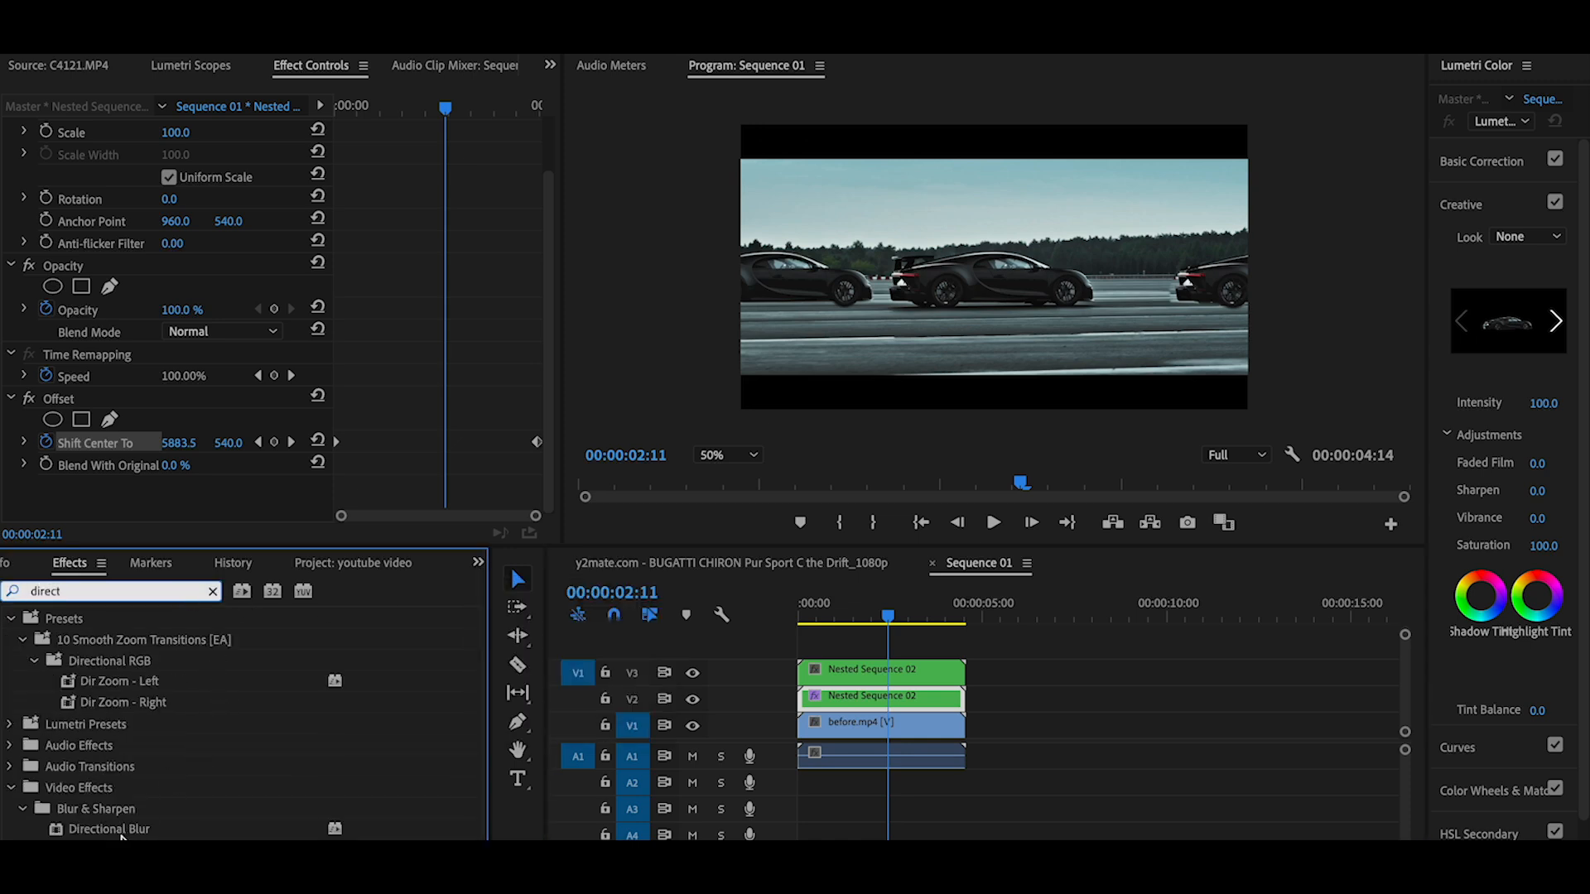